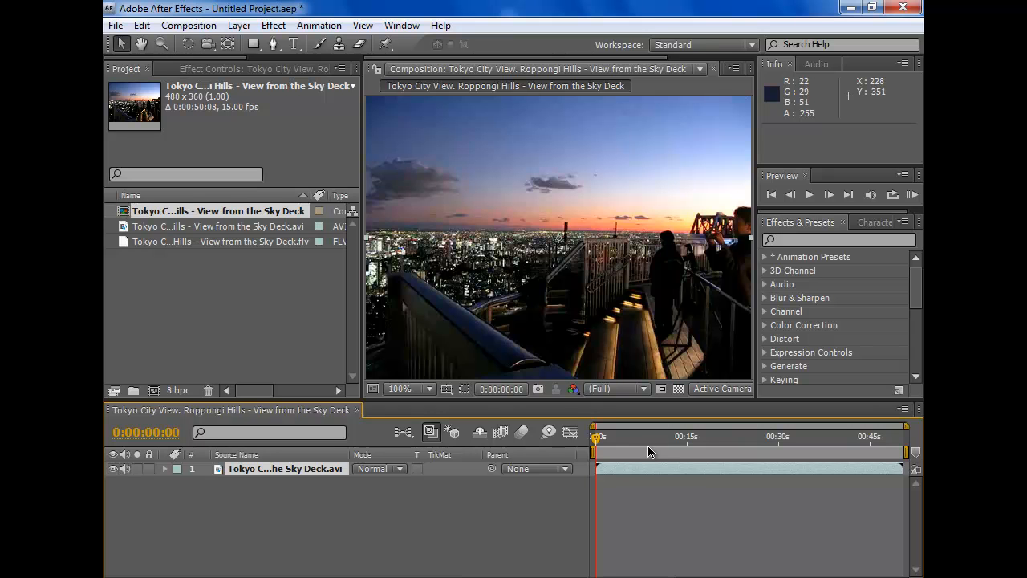
# Step: Play the Tokyo skyline footage briefly, then stop and return to the start
pyautogui.click(809, 194)
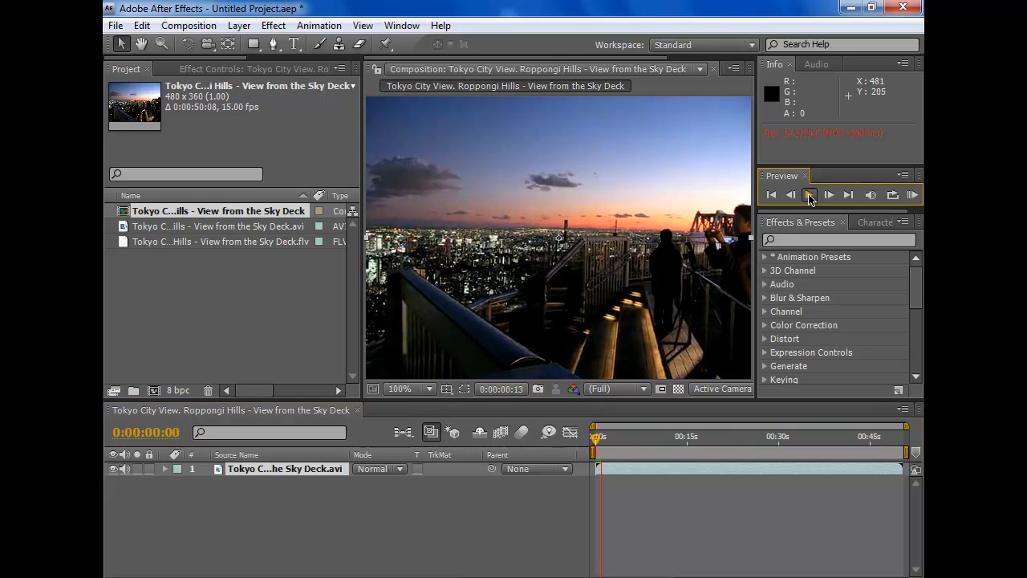
pyautogui.click(809, 194)
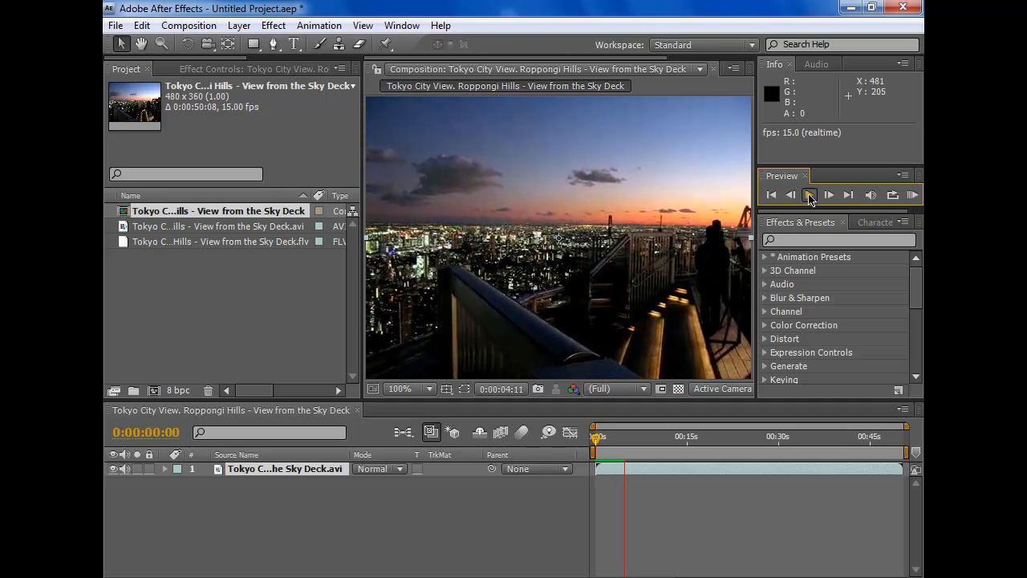
pyautogui.click(771, 196)
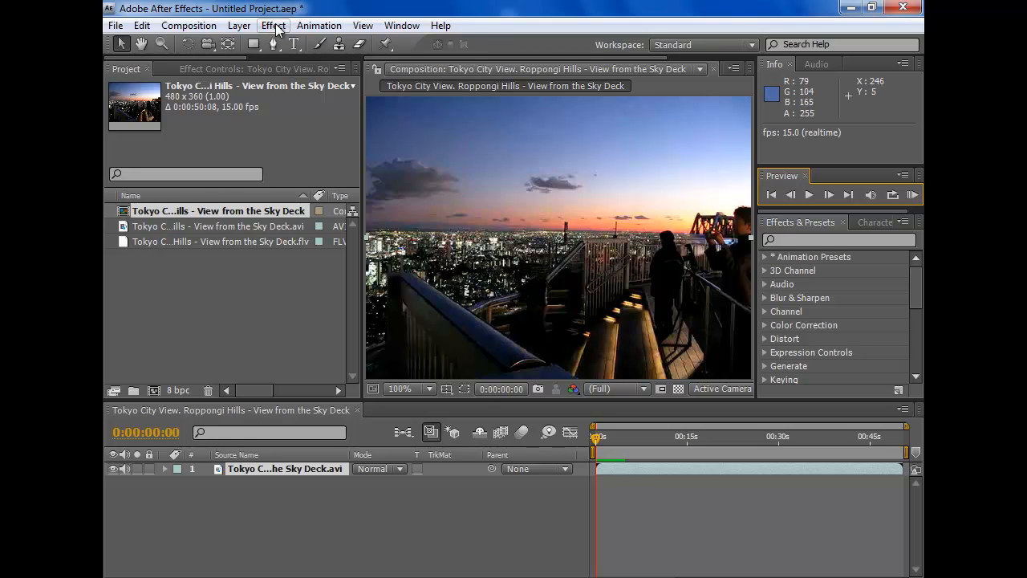
# Step: Apply CC Rain from Effect > Simulation so rain streaks fall over the skyline
pyautogui.click(272, 26)
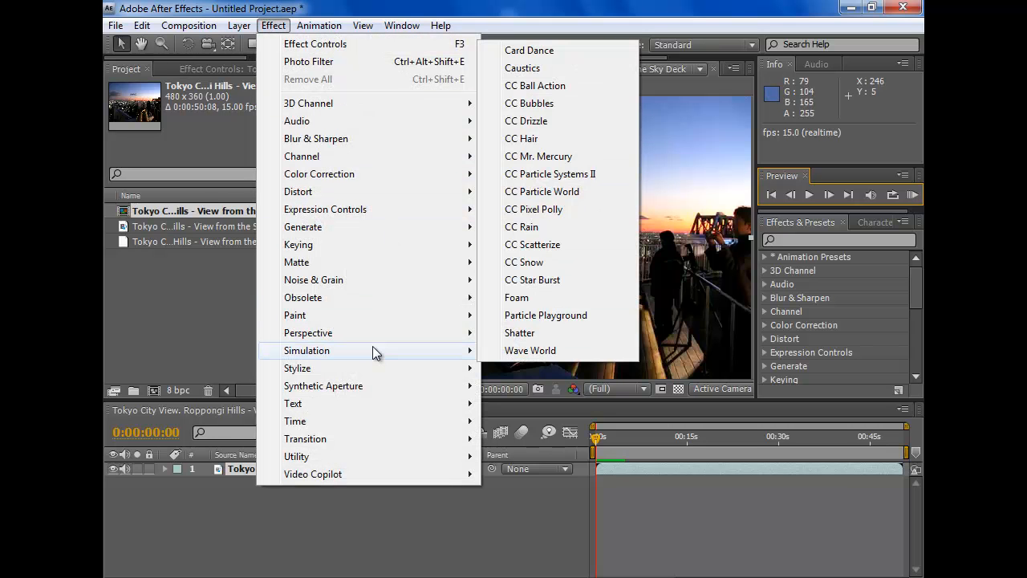
pyautogui.click(520, 228)
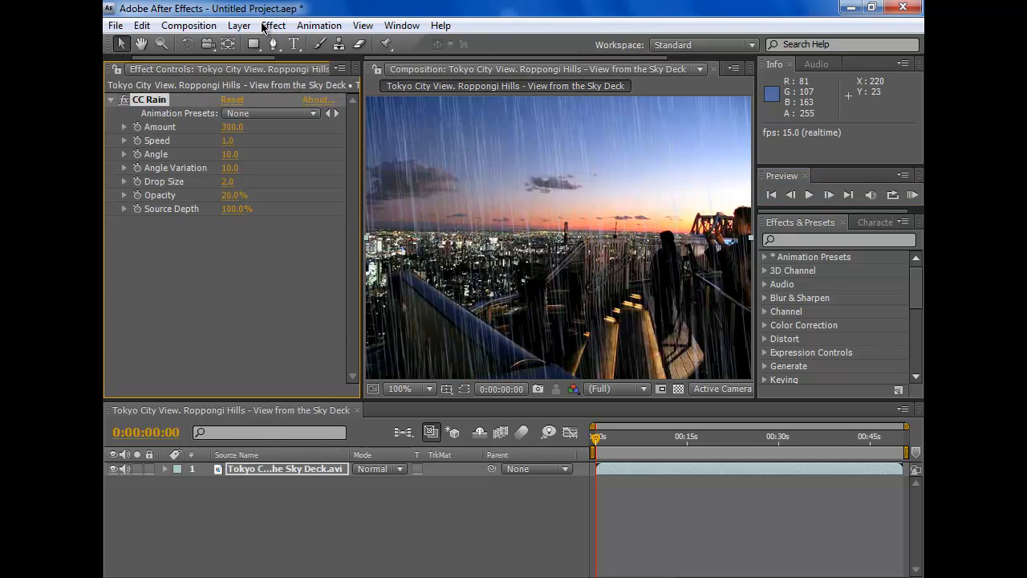
pyautogui.moveTo(267, 282)
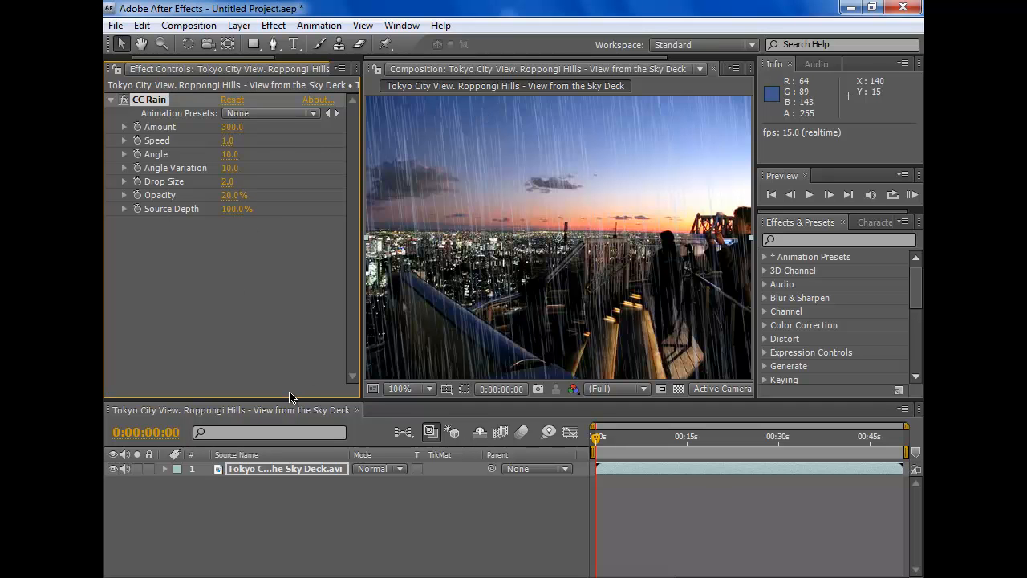
pyautogui.moveTo(138, 161)
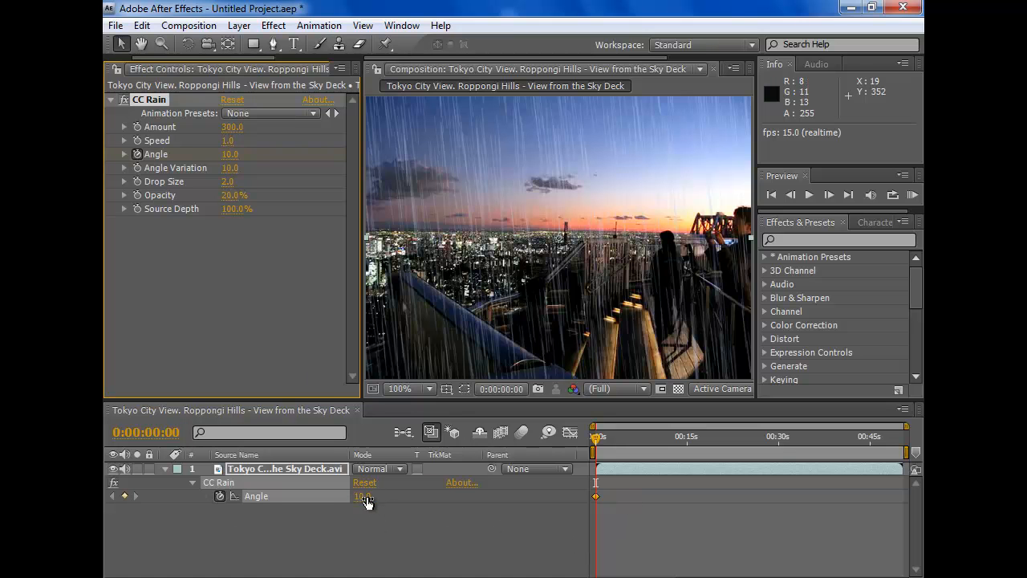
# Step: Tilt the CC Rain angle to a gentler slant for the first keyframe
pyautogui.moveTo(363, 495); pyautogui.dragTo(363, 495)
pyautogui.write('-11')
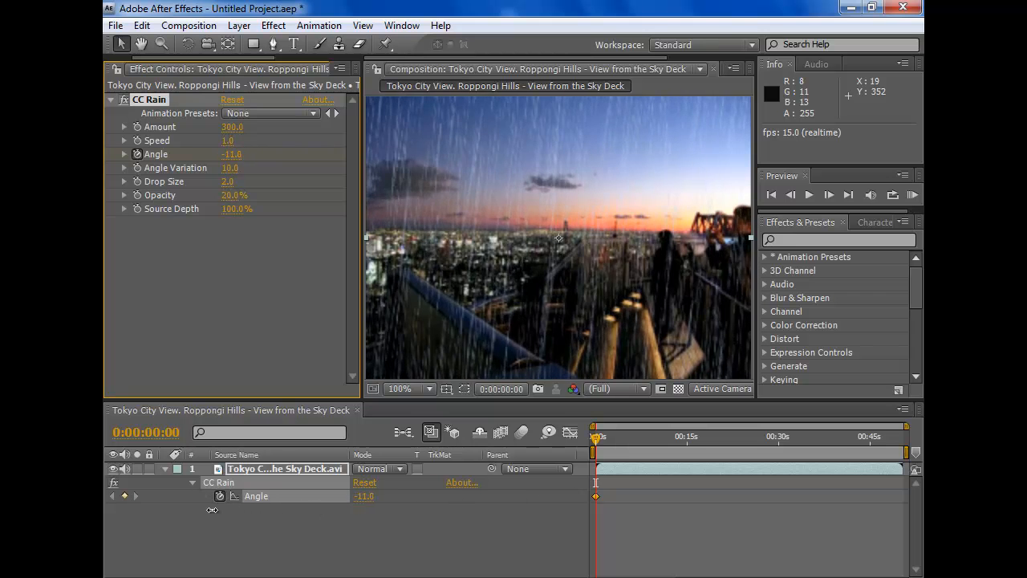
pyautogui.moveTo(241, 509); pyautogui.dragTo(287, 517)
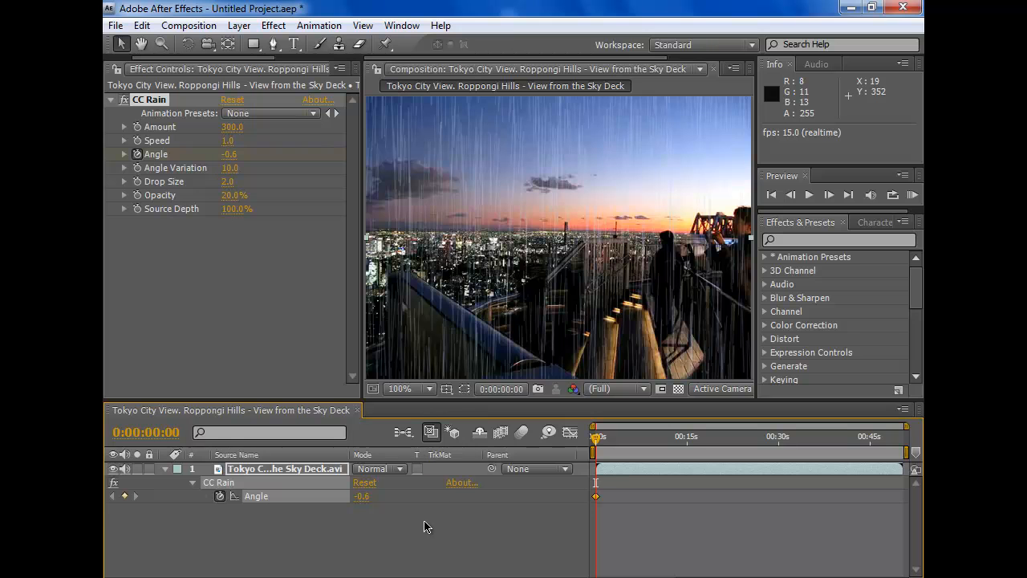
pyautogui.moveTo(597, 493)
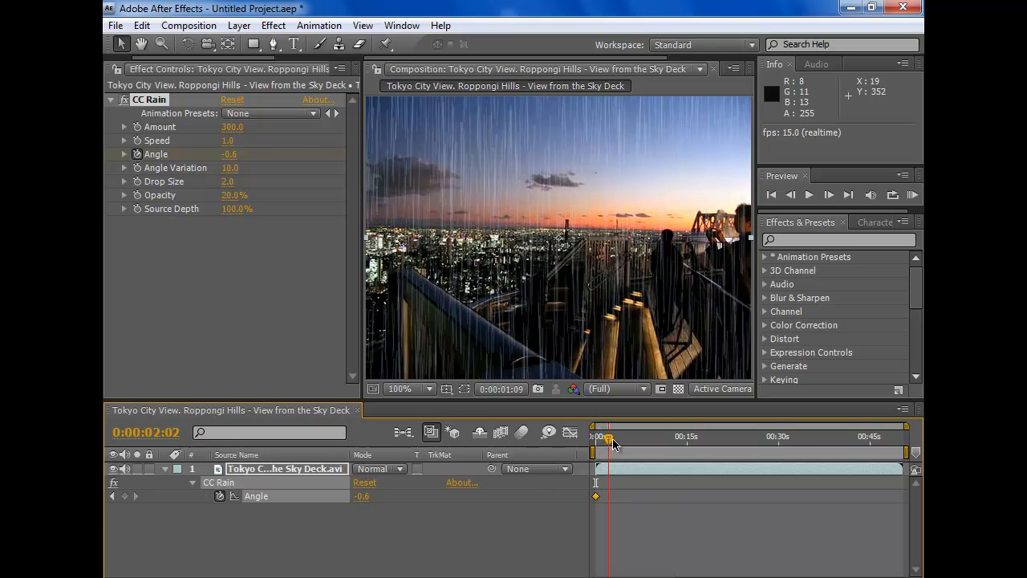
# Step: Move the time indicator ahead for a second angle keyframe near eight seconds, then return to the start
pyautogui.moveTo(610, 442); pyautogui.dragTo(665, 441)
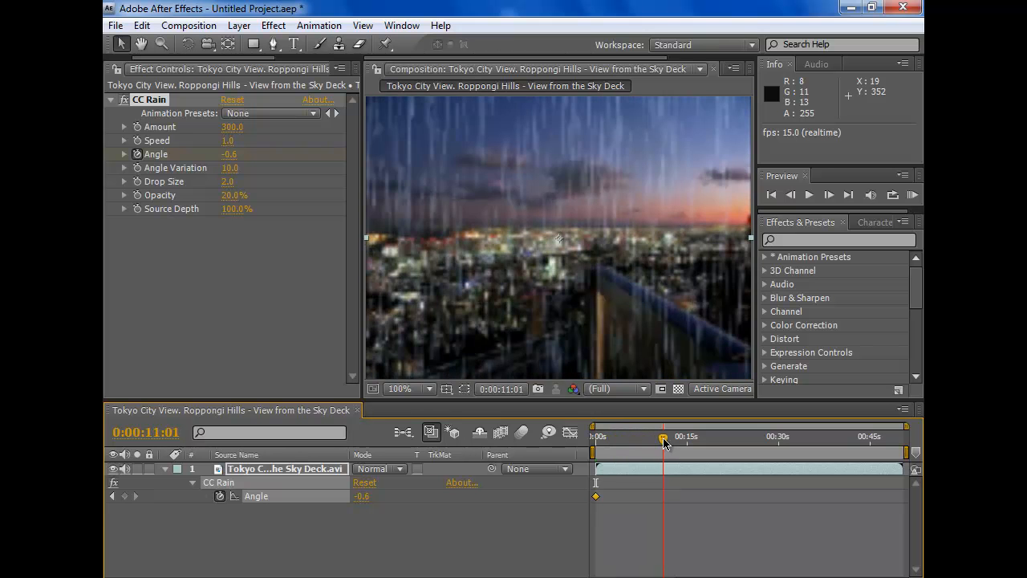
pyautogui.moveTo(665, 439); pyautogui.dragTo(655, 439)
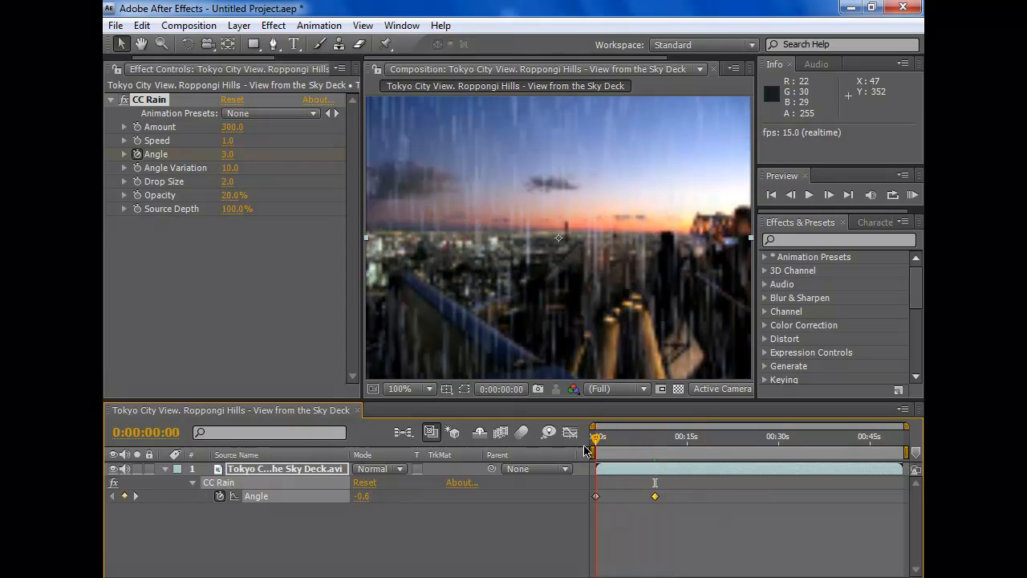
pyautogui.moveTo(597, 440); pyautogui.dragTo(665, 440)
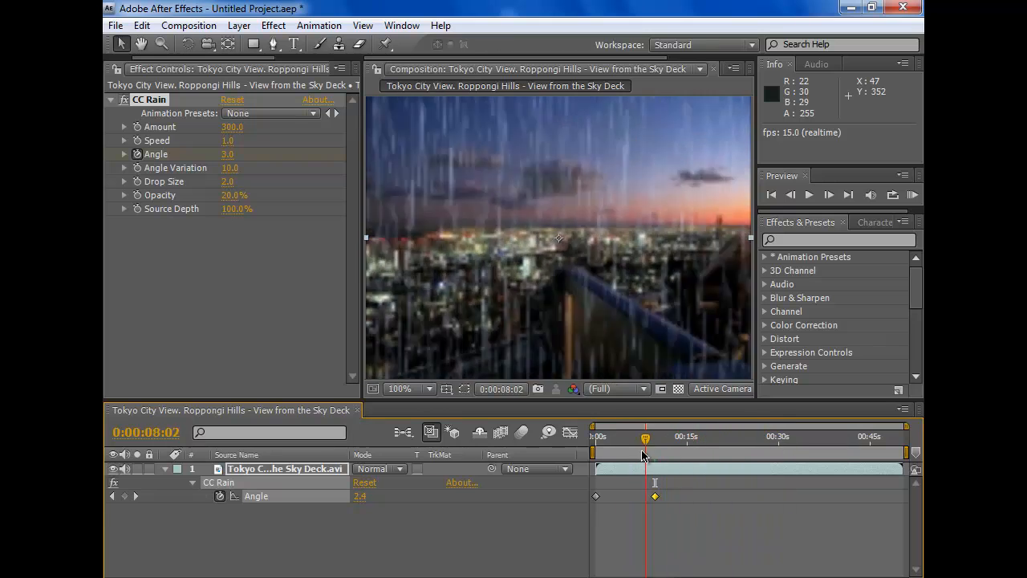
pyautogui.moveTo(645, 437); pyautogui.dragTo(594, 436)
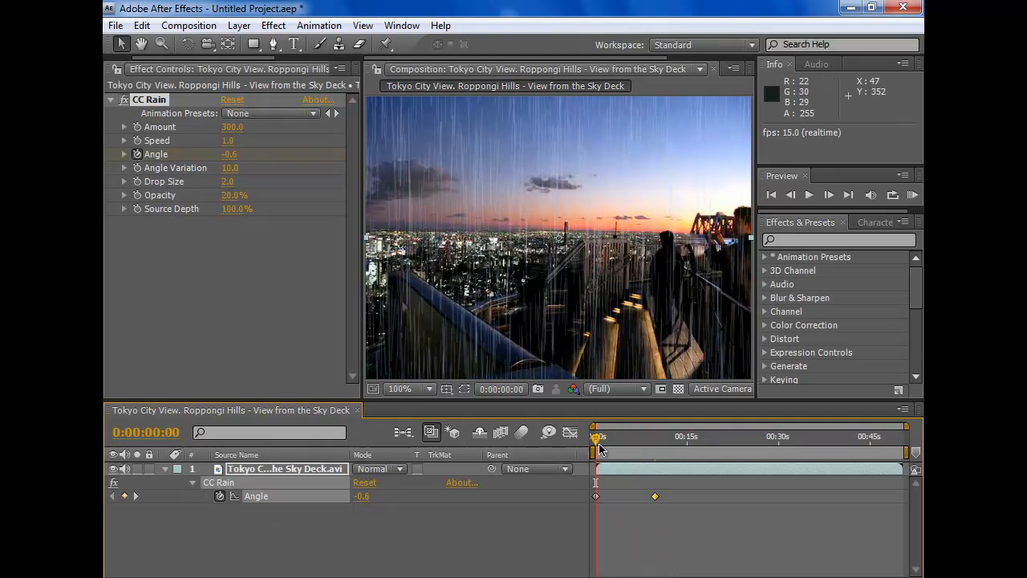
pyautogui.moveTo(597, 436)
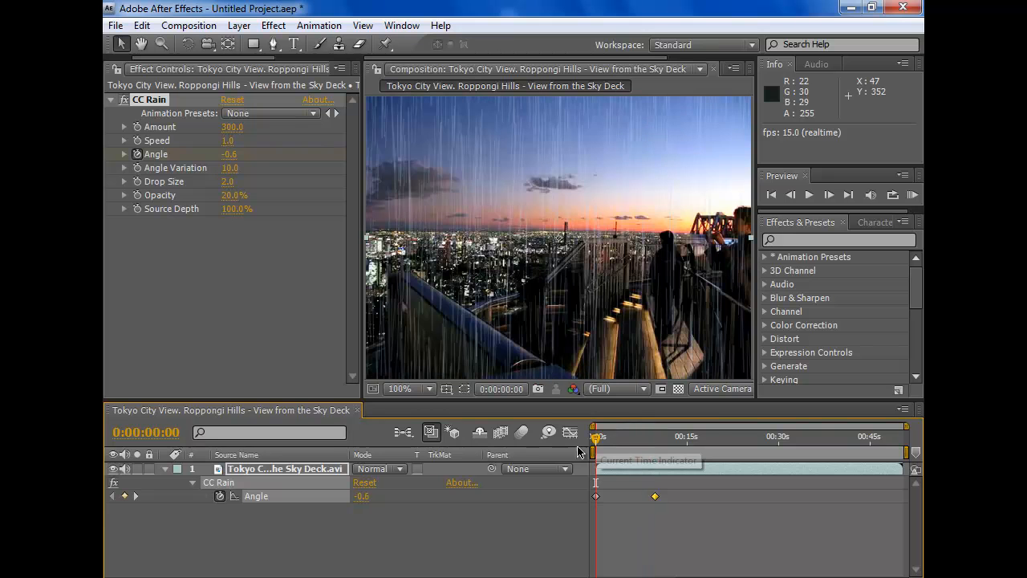
pyautogui.moveTo(372, 22)
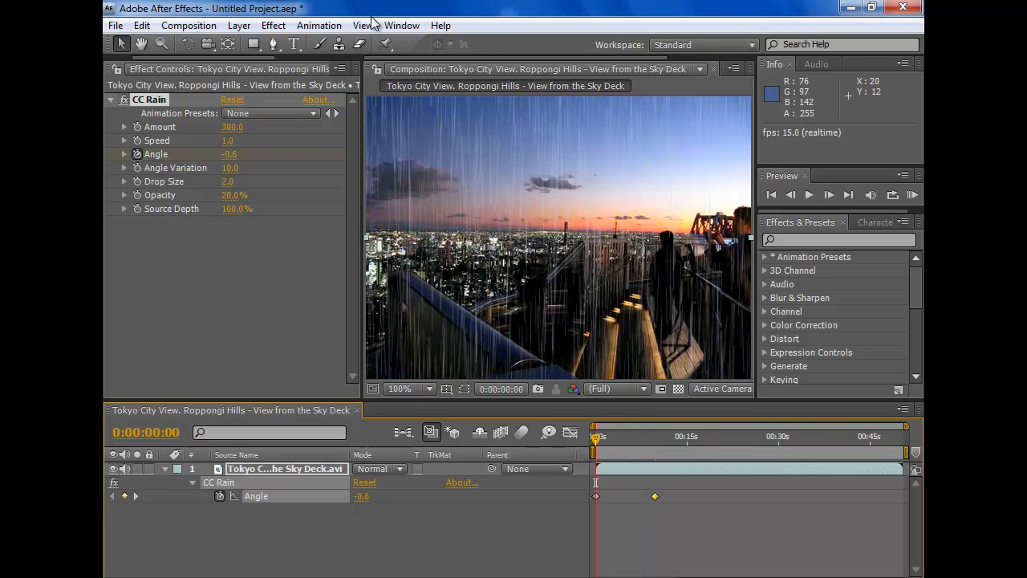
# Step: Apply Bilateral Blur from Effect > Blur & Sharpen, softening the rainy footage into grey
pyautogui.click(273, 25)
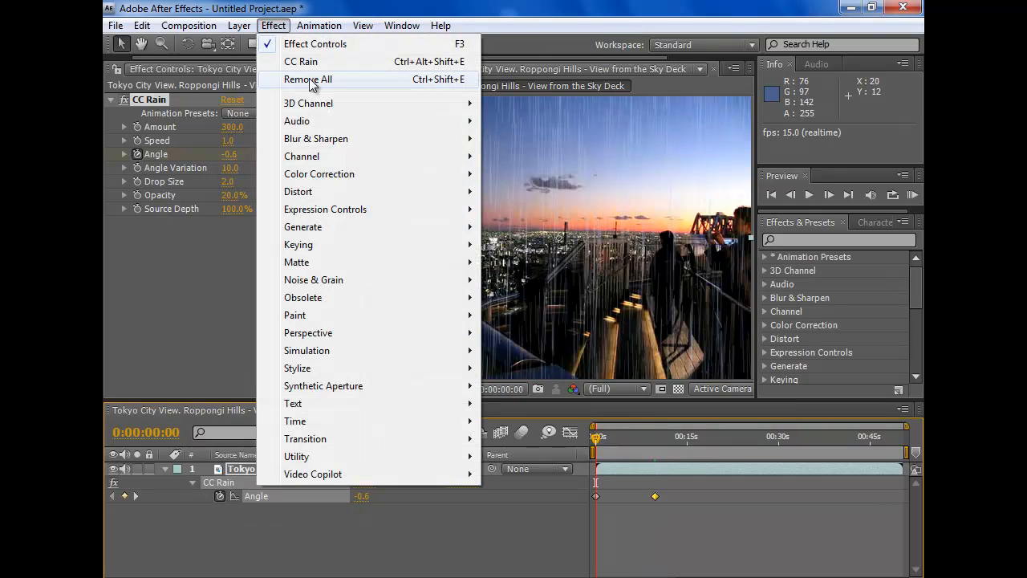
pyautogui.moveTo(315, 138)
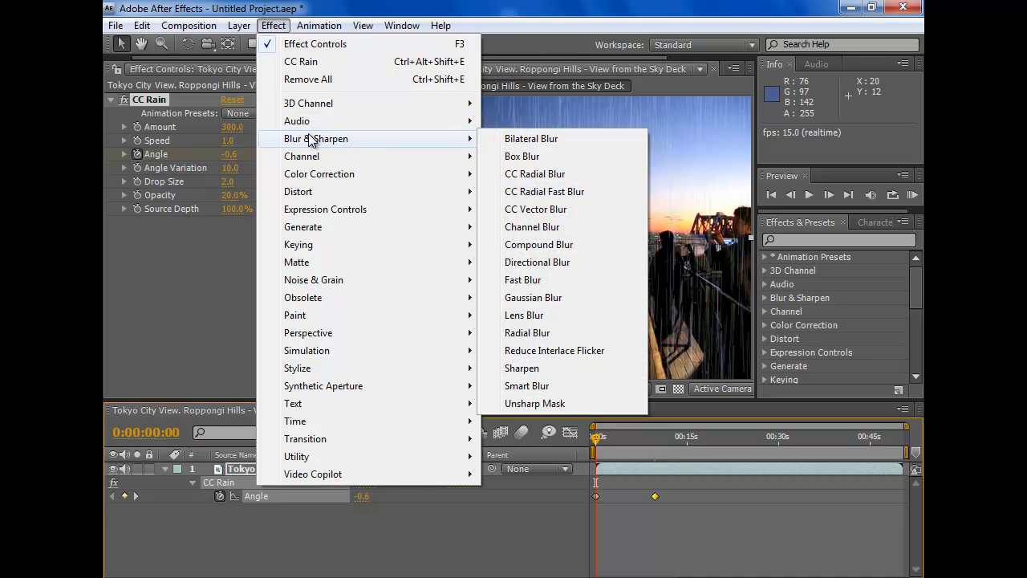
pyautogui.moveTo(529, 138)
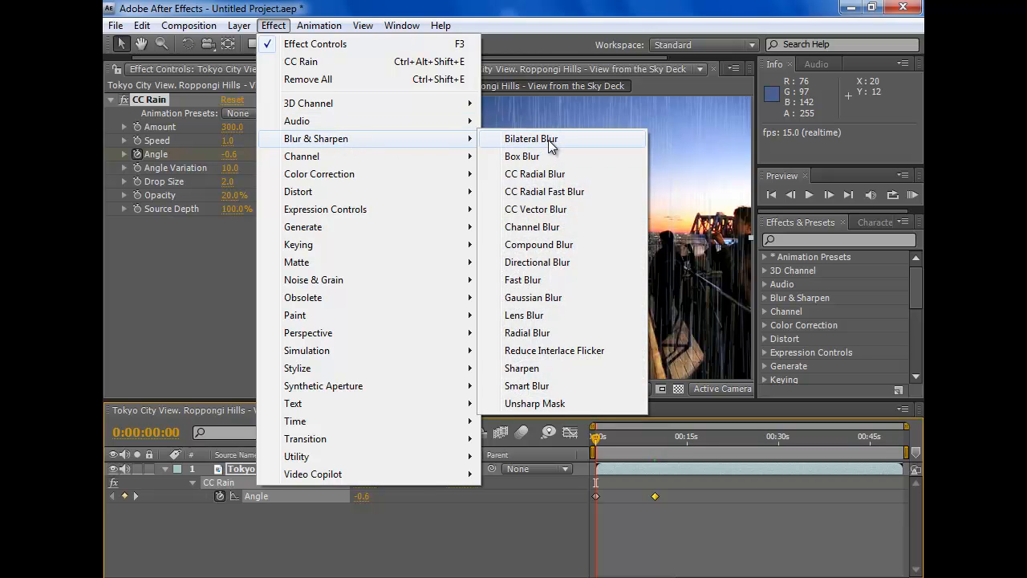
pyautogui.click(530, 138)
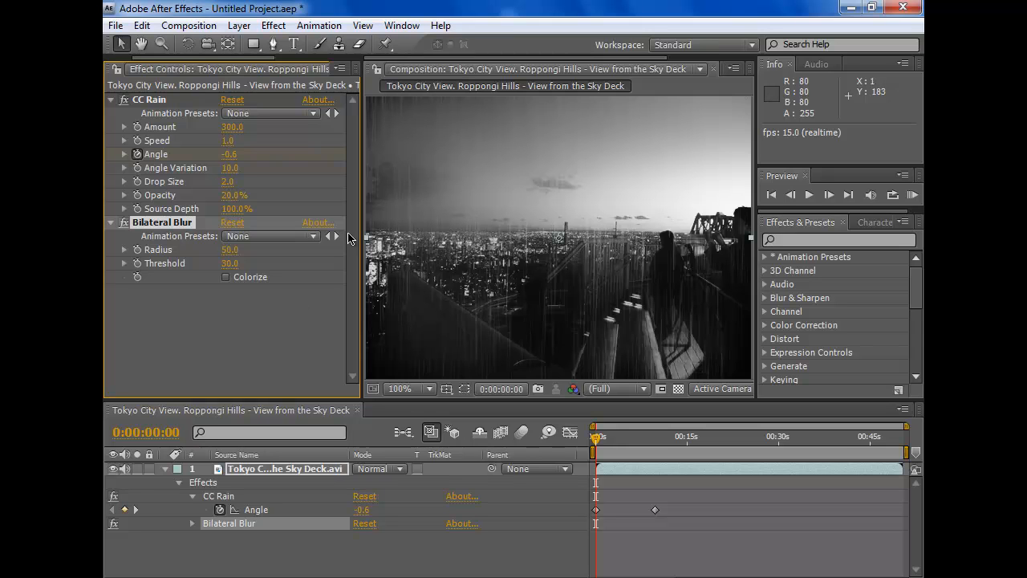
pyautogui.moveTo(598, 154)
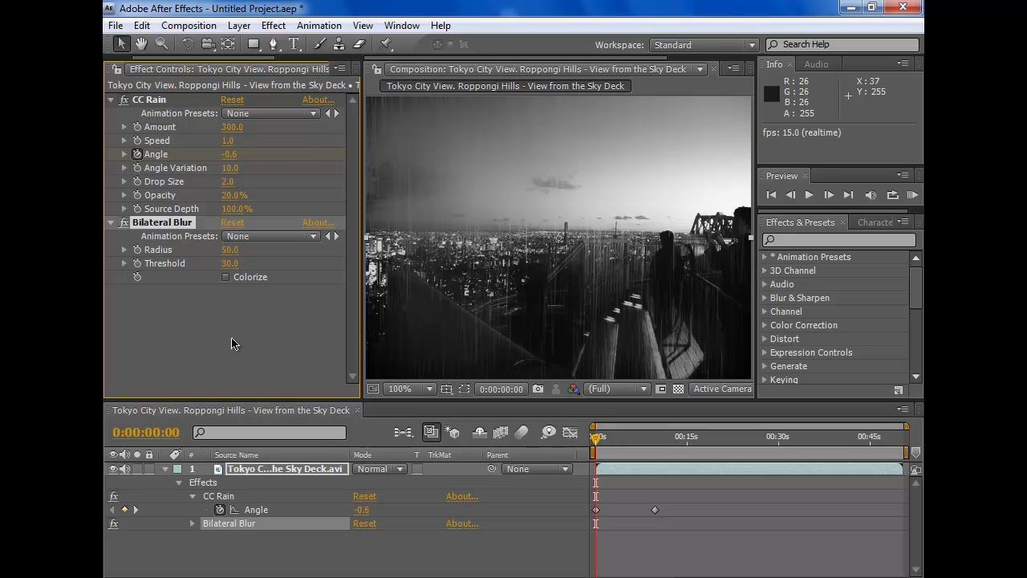
pyautogui.moveTo(704, 247)
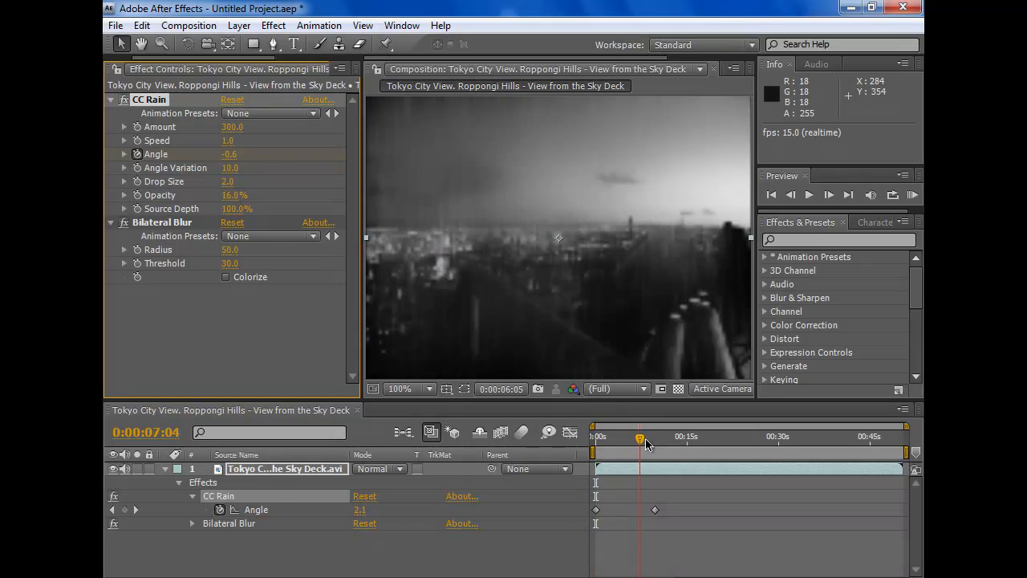
pyautogui.moveTo(642, 437); pyautogui.dragTo(660, 437)
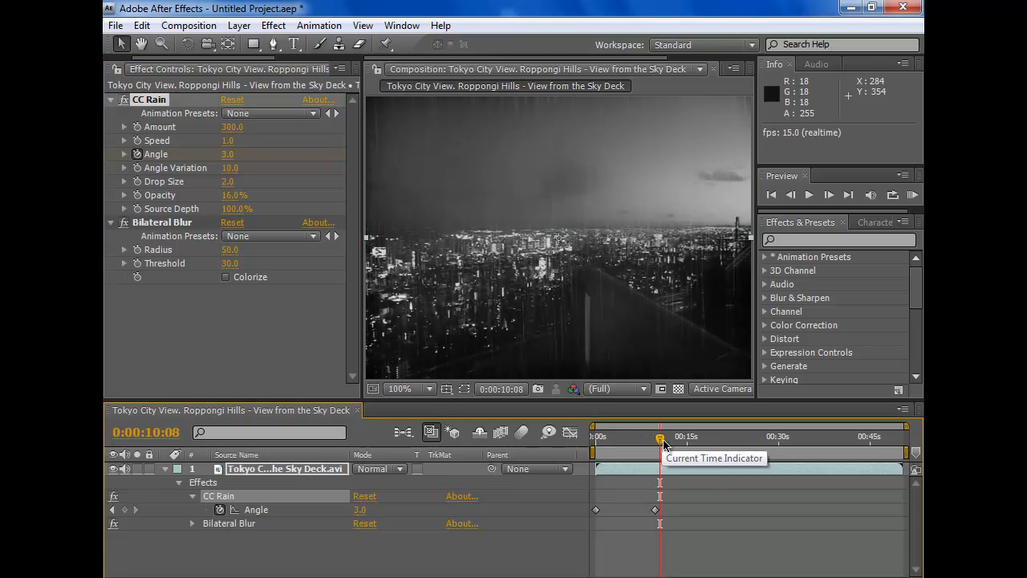
pyautogui.moveTo(661, 437); pyautogui.dragTo(613, 436)
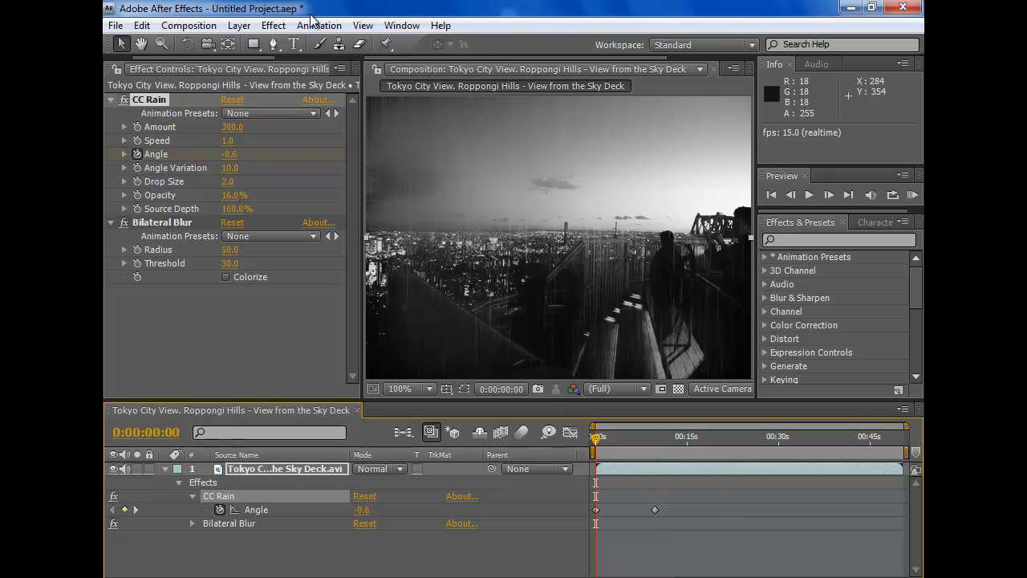
pyautogui.click(317, 26)
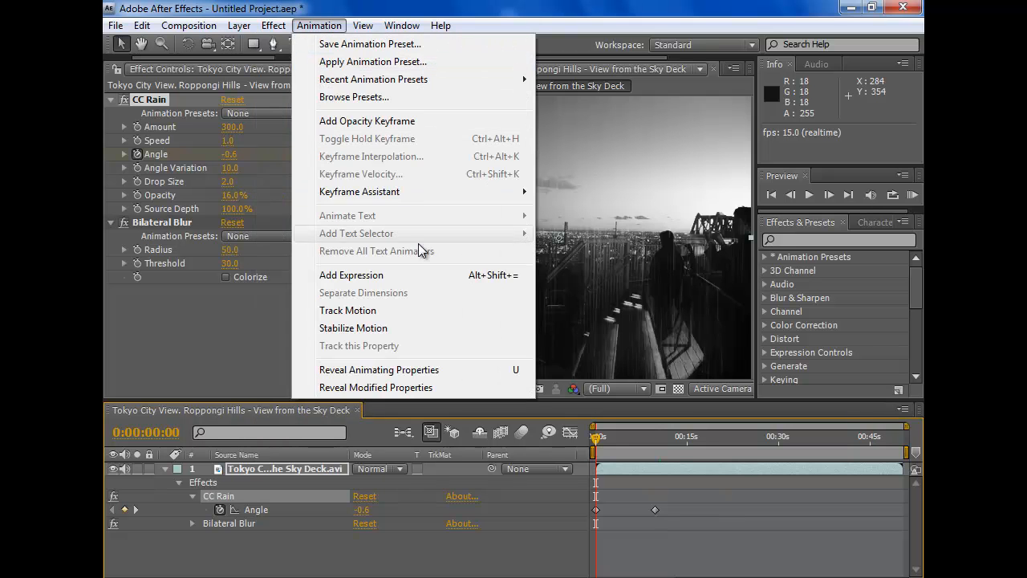
# Step: Apply Photo Filter set to Cooling Filter (80) for a blue tint and scrub forward to check it
pyautogui.click(273, 25)
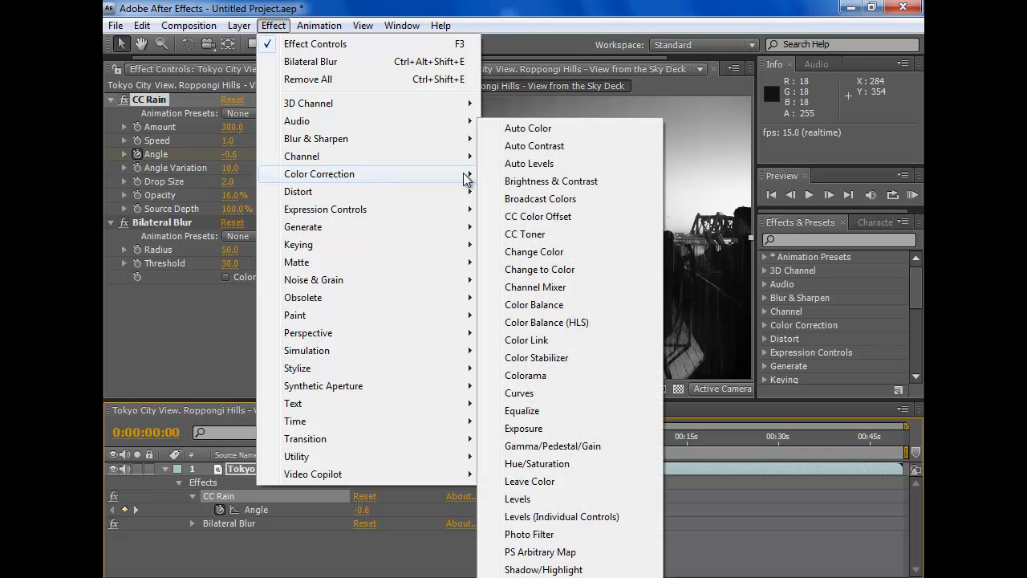
pyautogui.moveTo(530, 535)
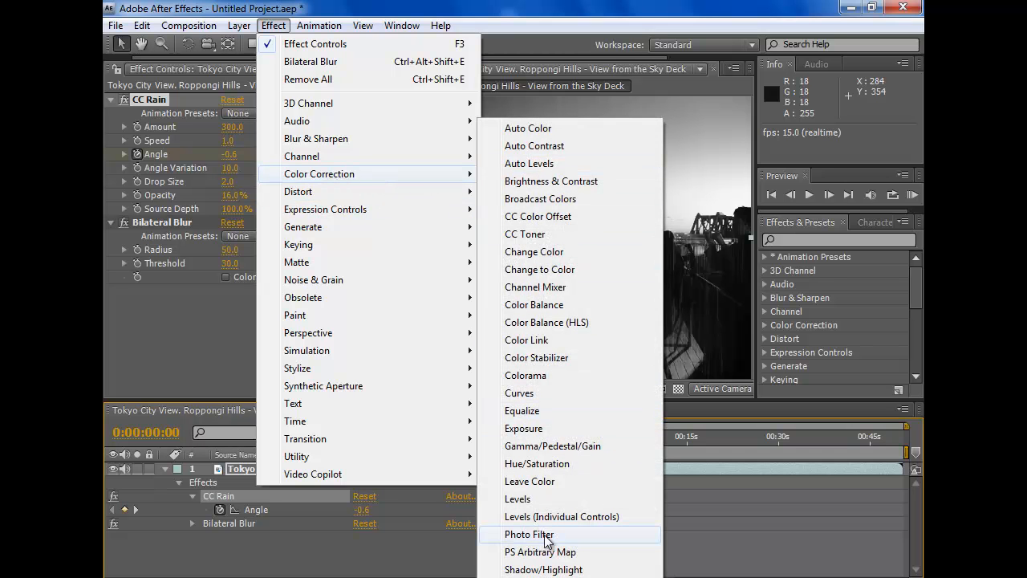
pyautogui.click(530, 533)
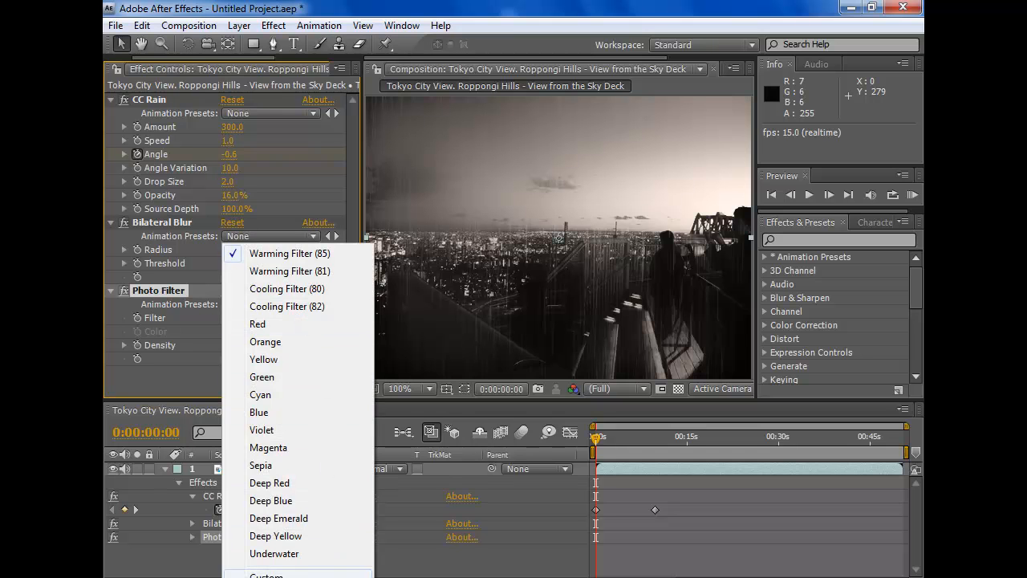
pyautogui.moveTo(297, 289)
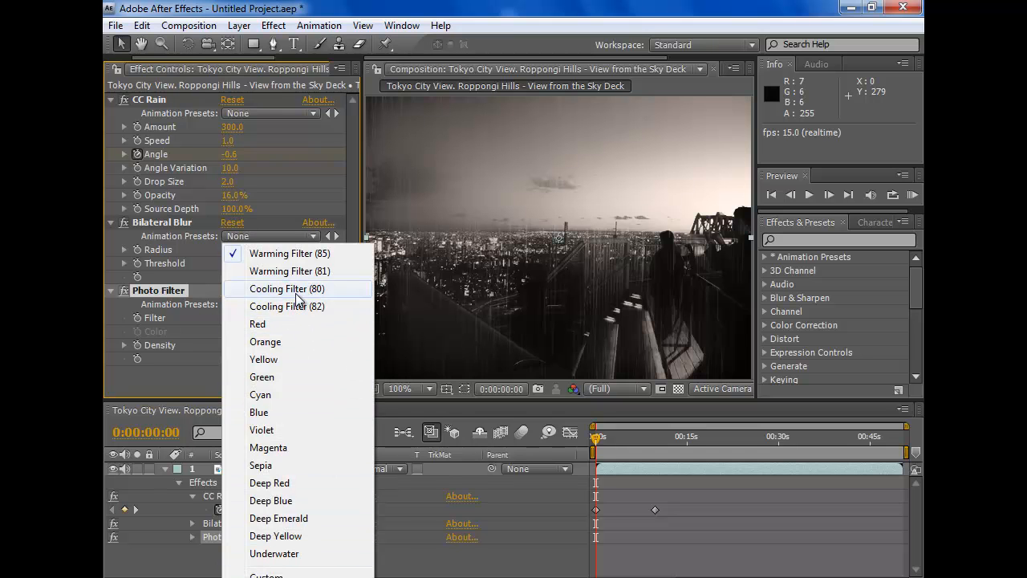
pyautogui.click(285, 288)
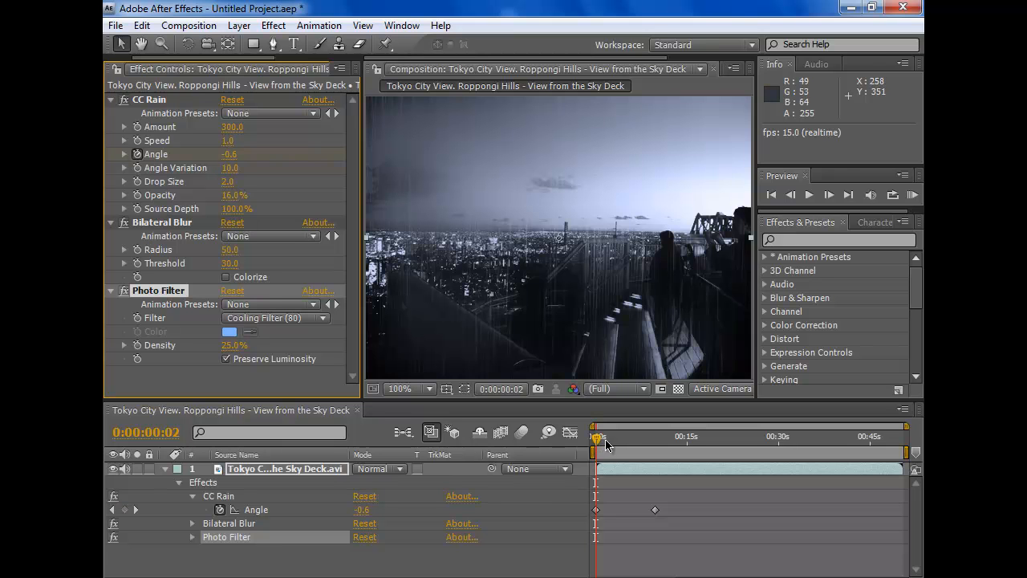
pyautogui.moveTo(597, 437); pyautogui.dragTo(645, 437)
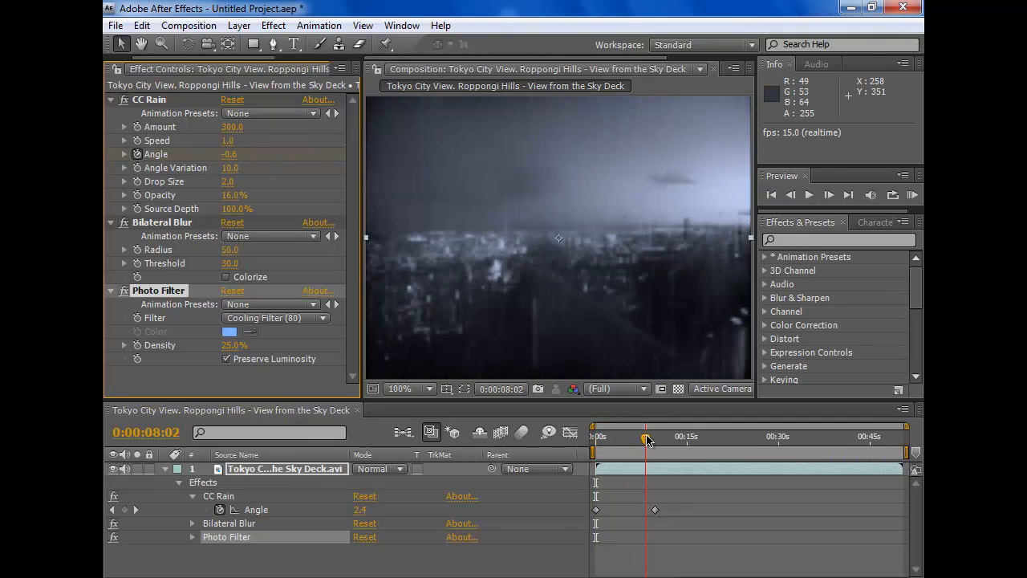
pyautogui.moveTo(649, 440); pyautogui.dragTo(645, 440)
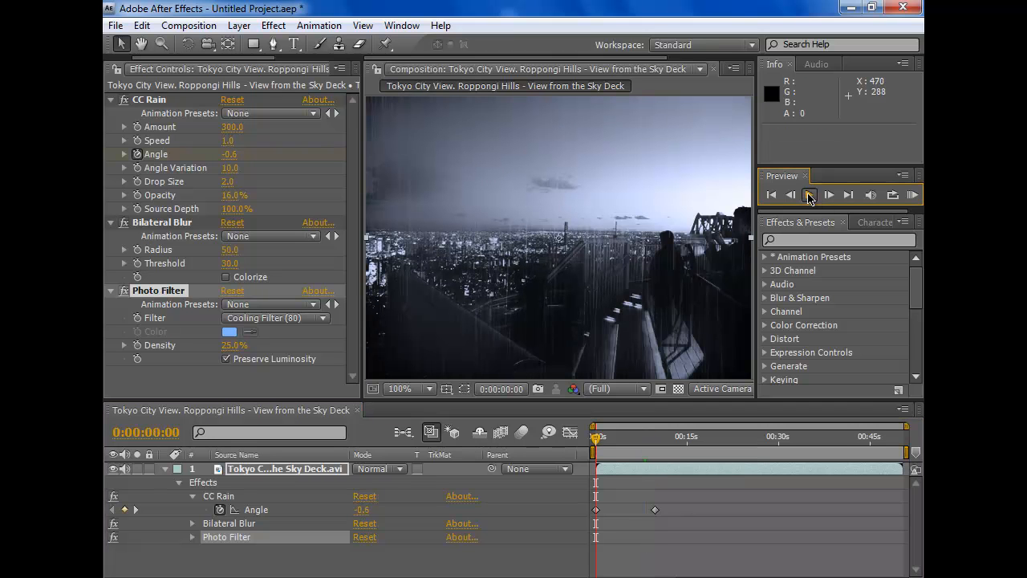
pyautogui.click(809, 196)
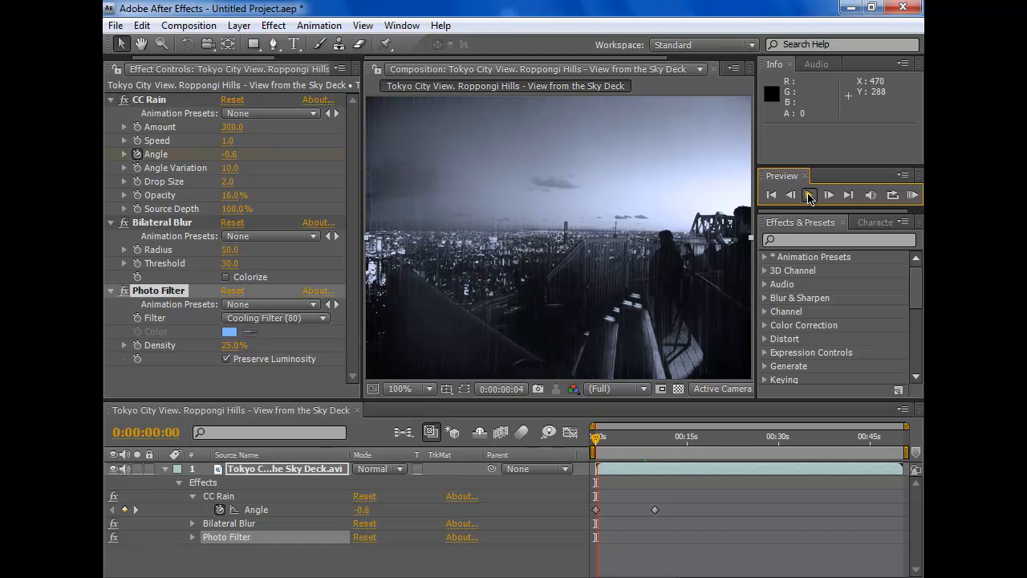
pyautogui.click(809, 194)
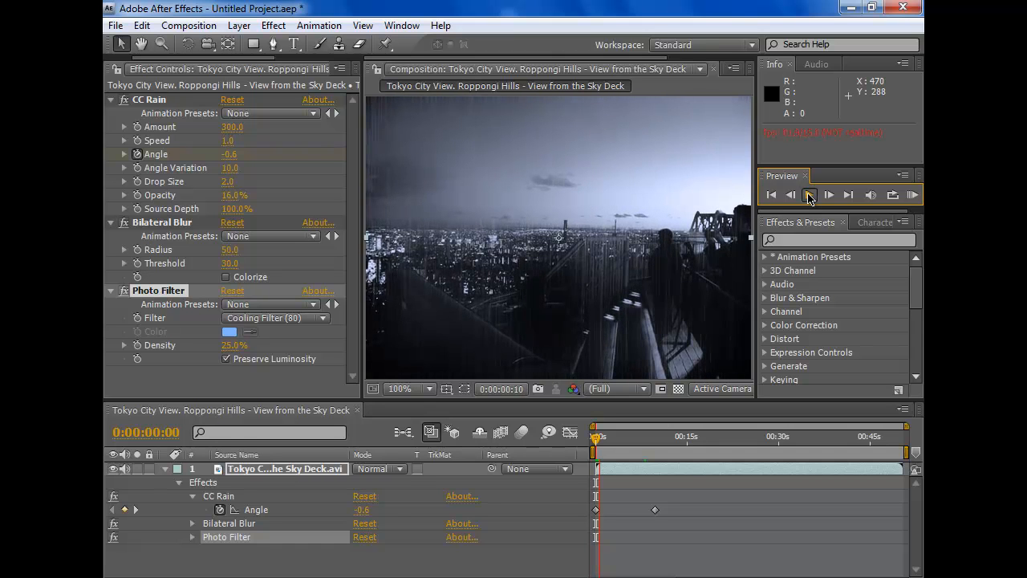
pyautogui.click(809, 195)
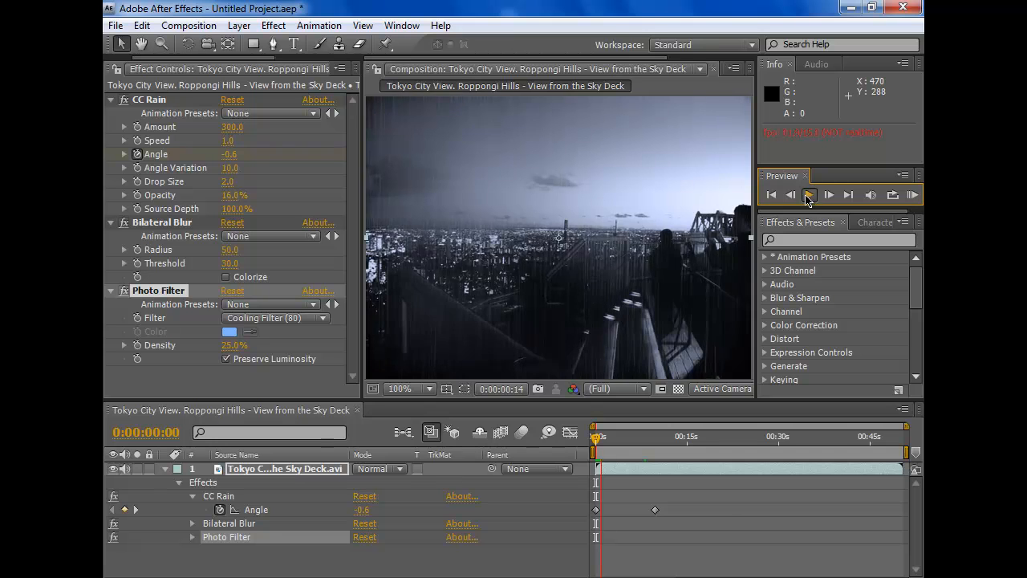
pyautogui.click(828, 194)
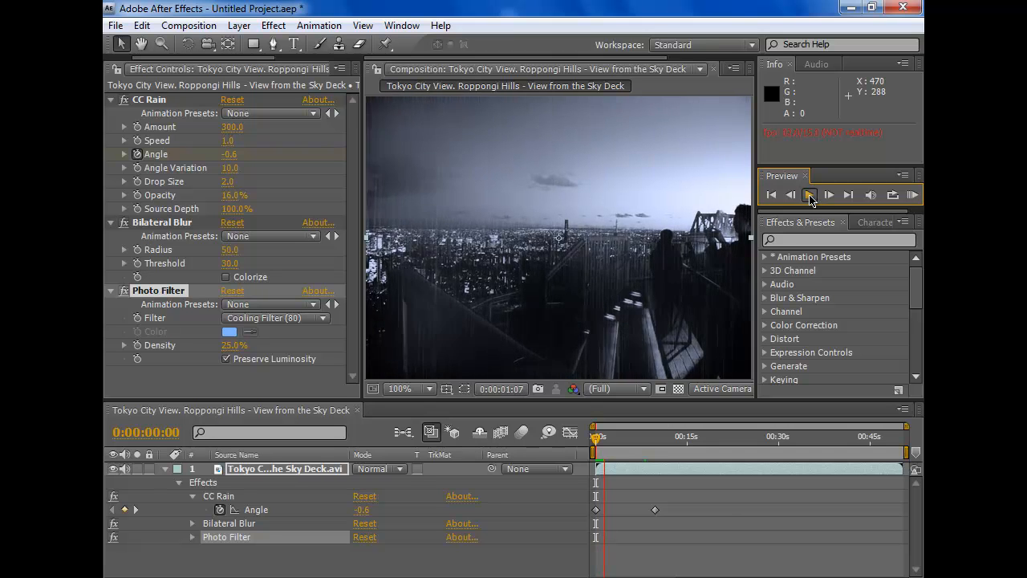
pyautogui.click(809, 194)
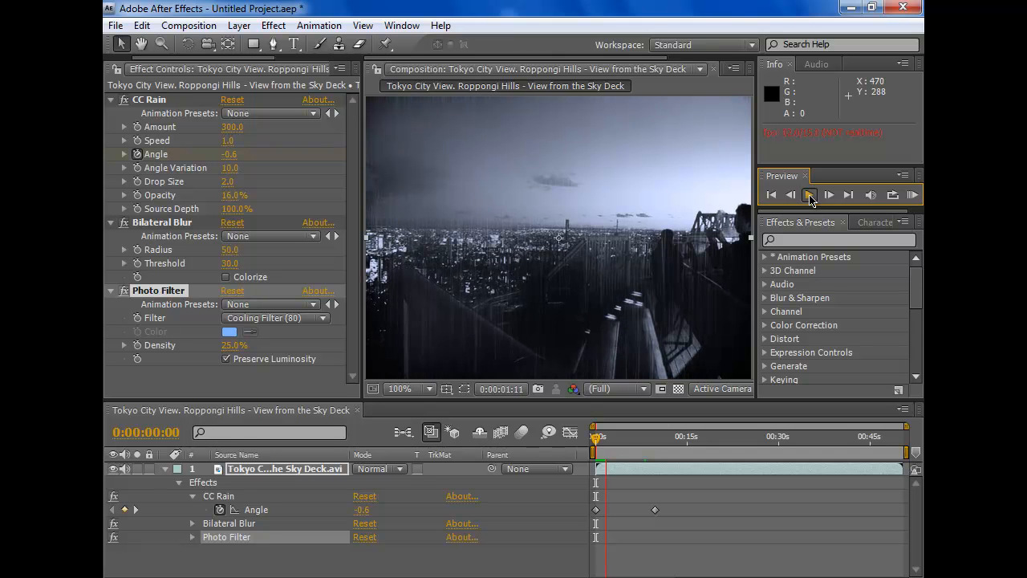
pyautogui.click(809, 194)
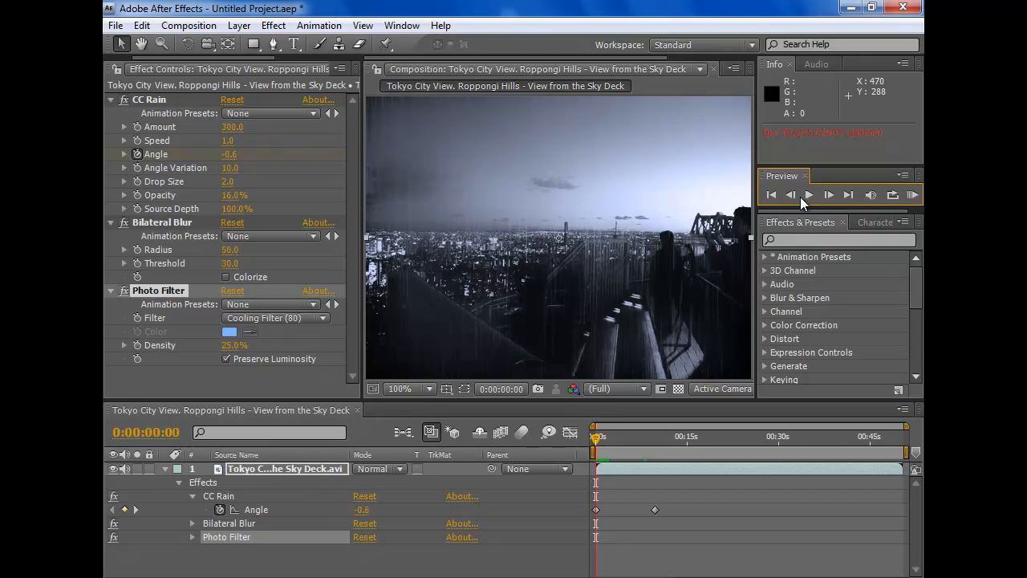
pyautogui.click(789, 194)
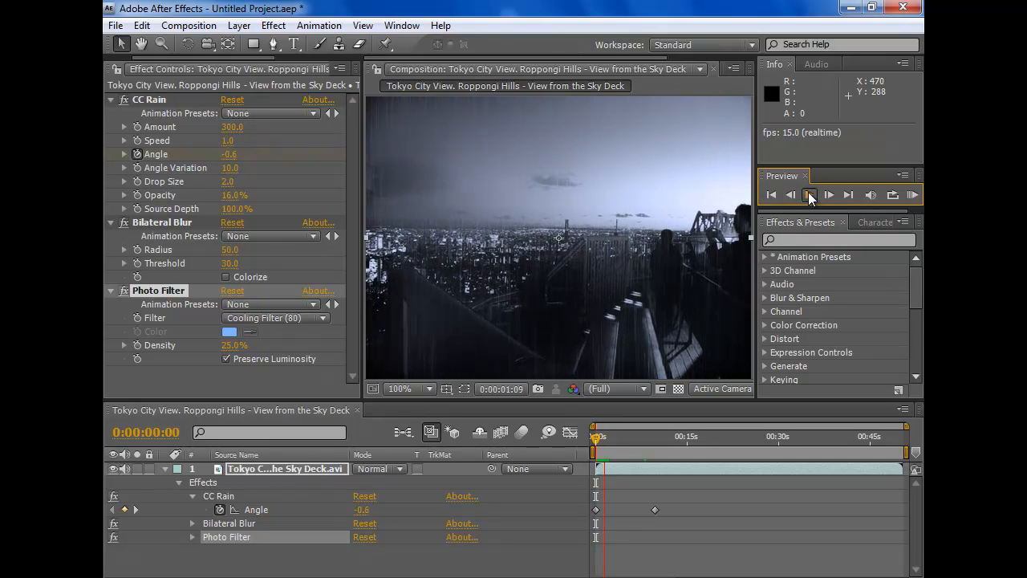
pyautogui.click(809, 194)
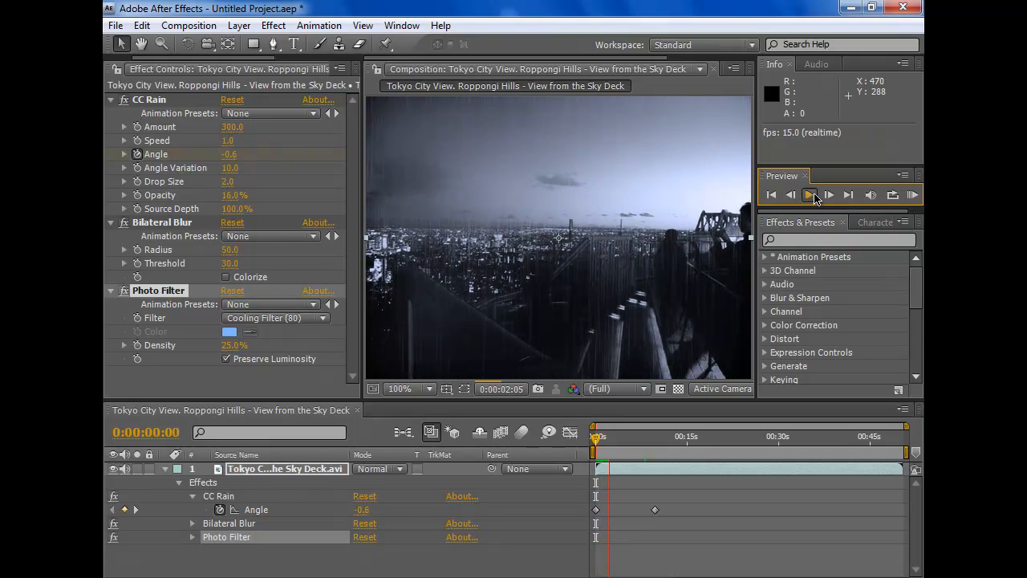
pyautogui.click(771, 194)
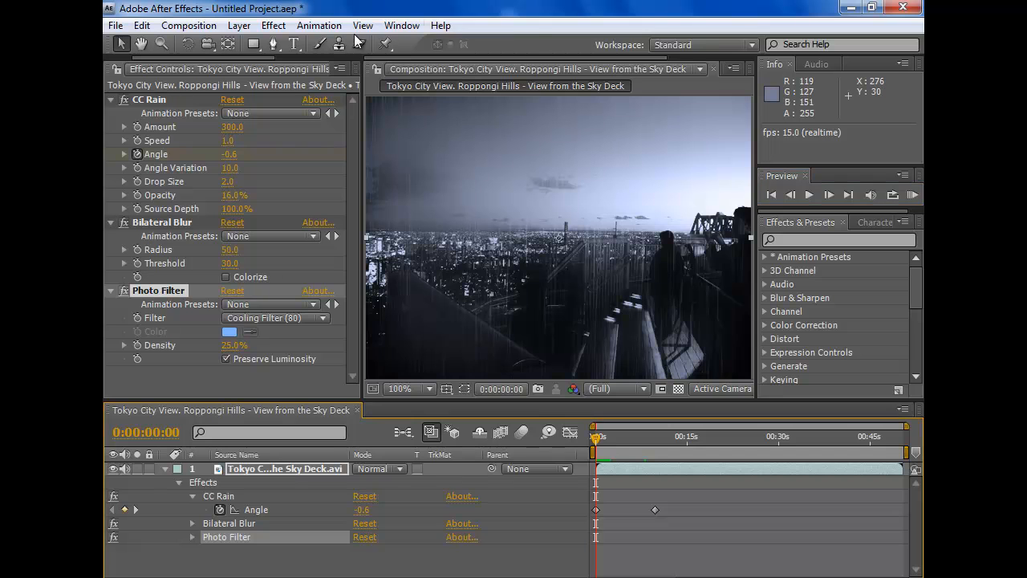
# Step: Bring up the Effect menu to reach Color Correction > Auto Contrast
pyautogui.click(273, 26)
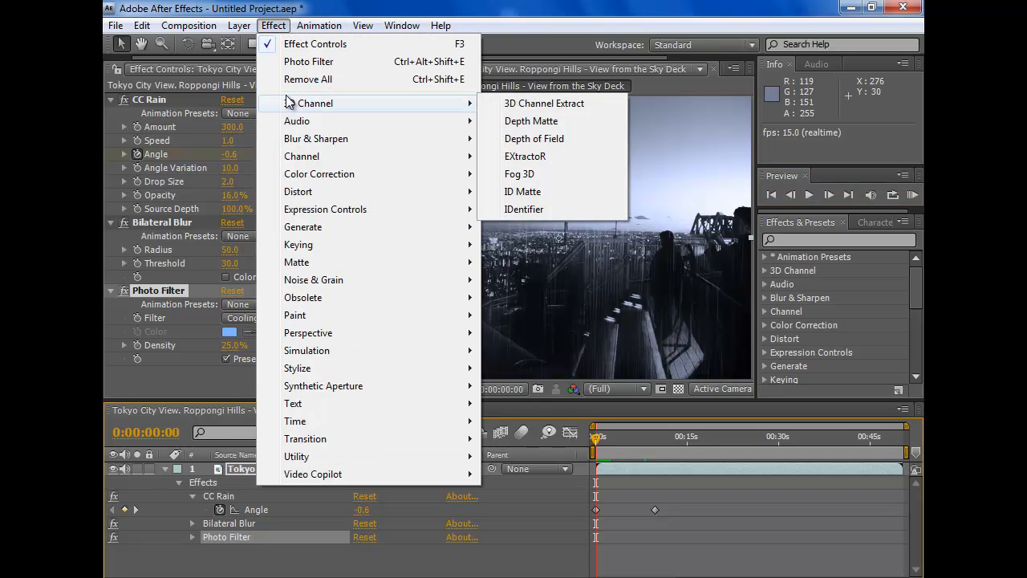
pyautogui.moveTo(372, 239)
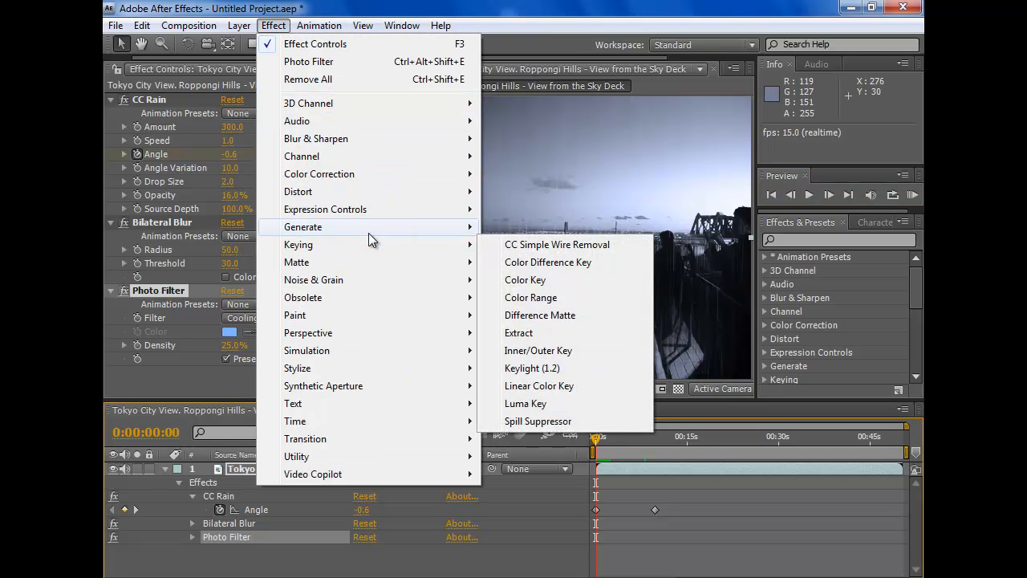
pyautogui.moveTo(416, 191)
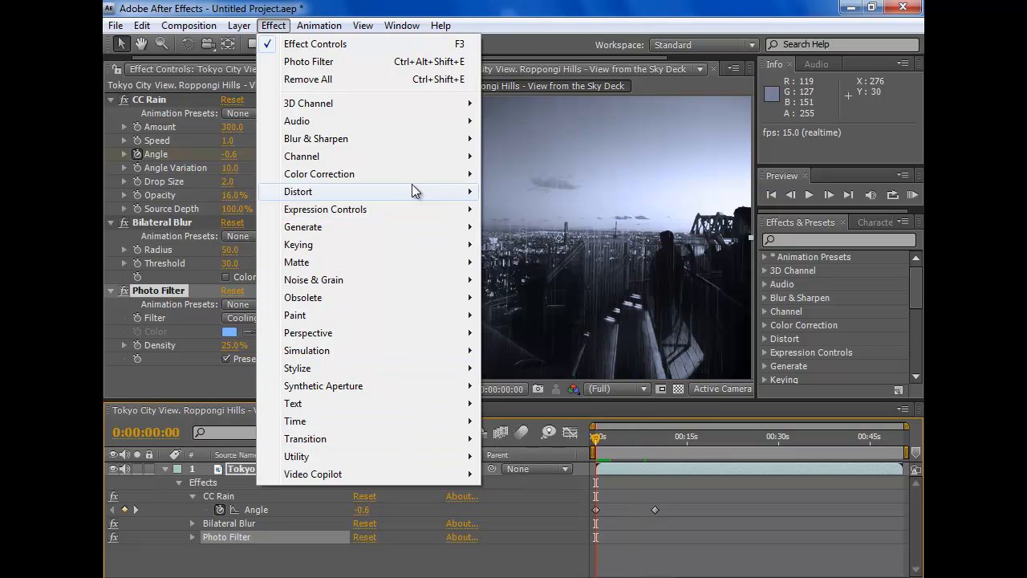
pyautogui.moveTo(320, 174)
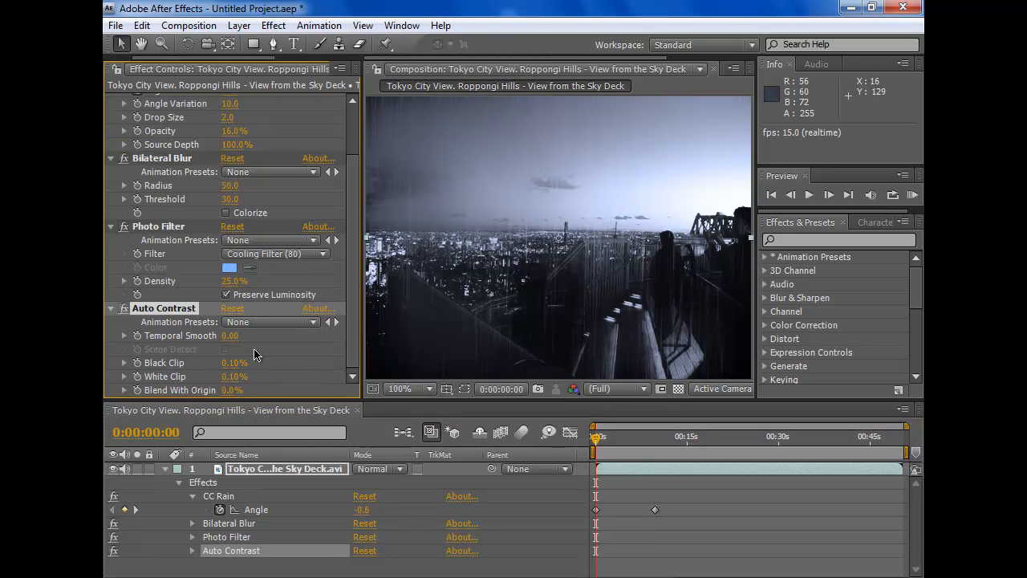
pyautogui.moveTo(209, 385)
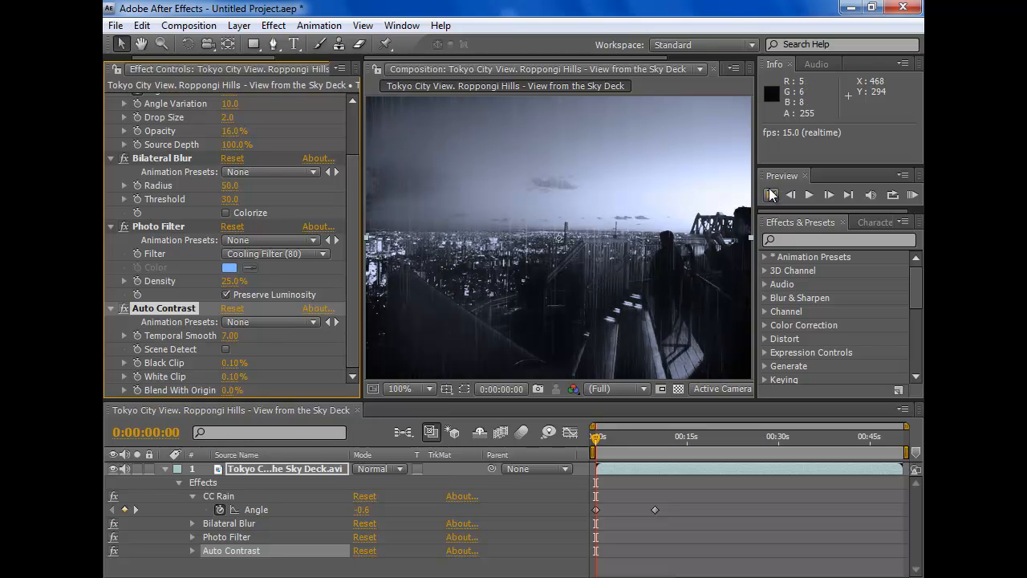
pyautogui.moveTo(594, 452)
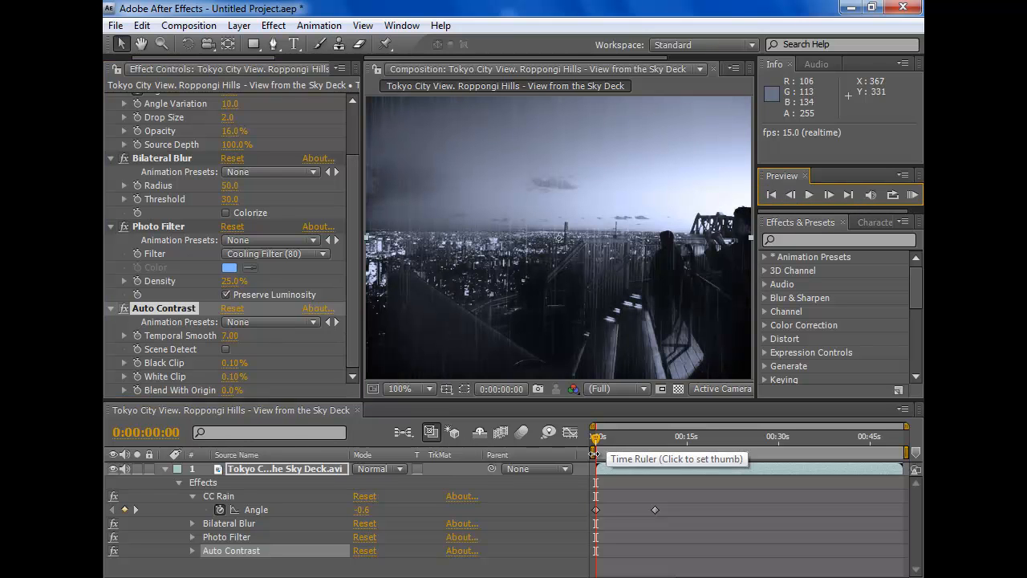
pyautogui.click(639, 437)
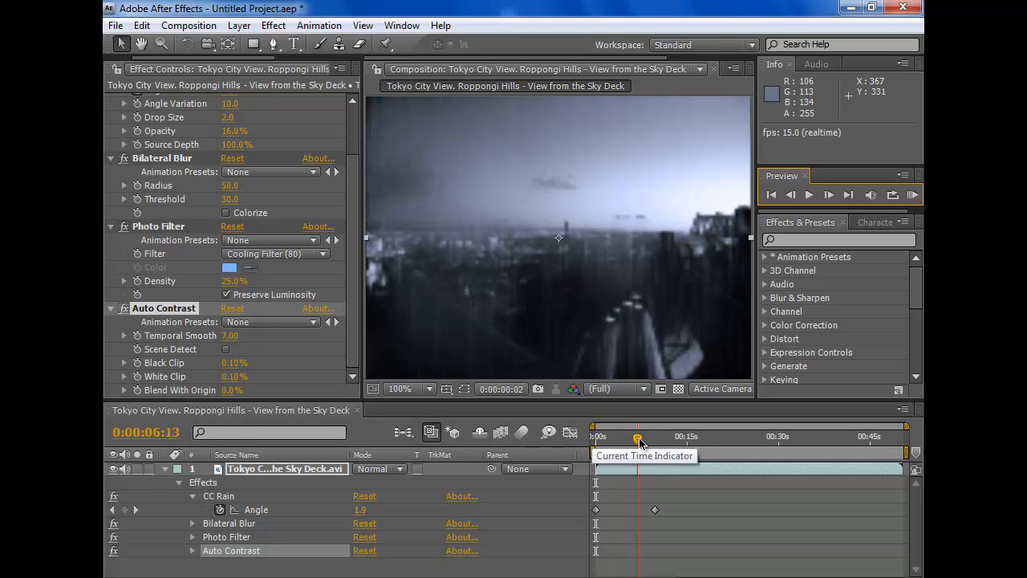
pyautogui.moveTo(636, 437); pyautogui.dragTo(635, 436)
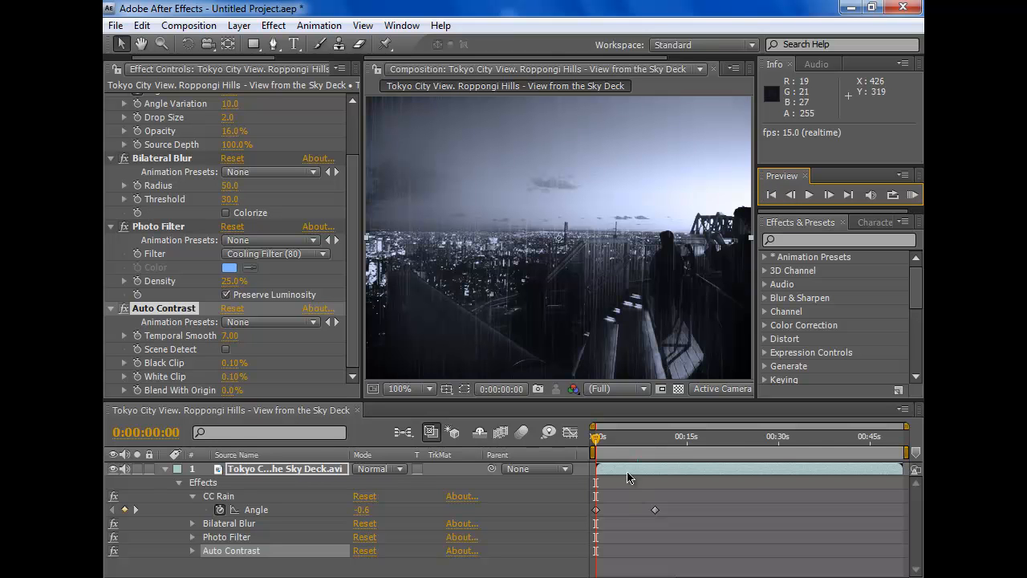
pyautogui.moveTo(596, 437); pyautogui.dragTo(632, 437)
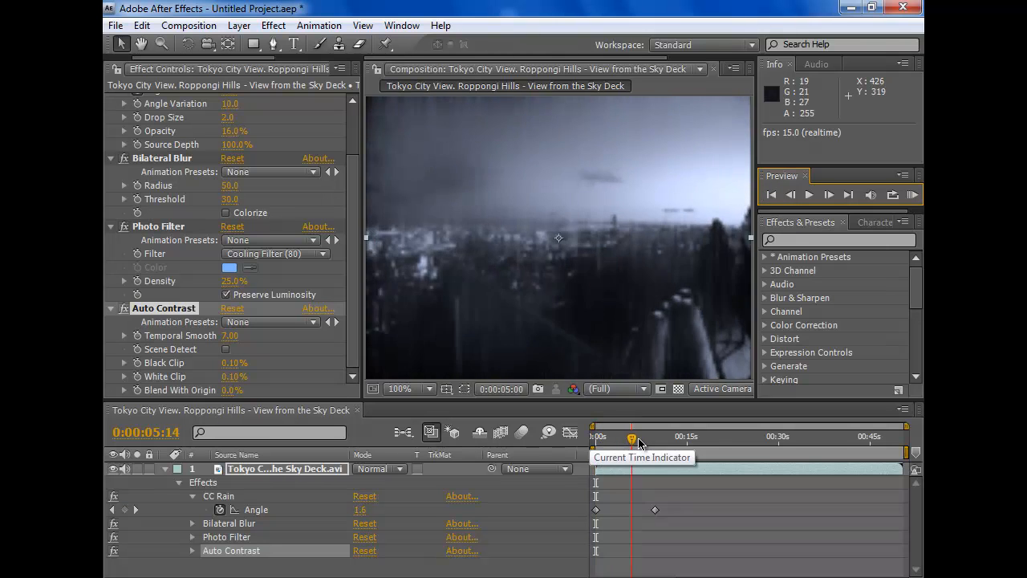
pyautogui.moveTo(632, 436); pyautogui.dragTo(678, 436)
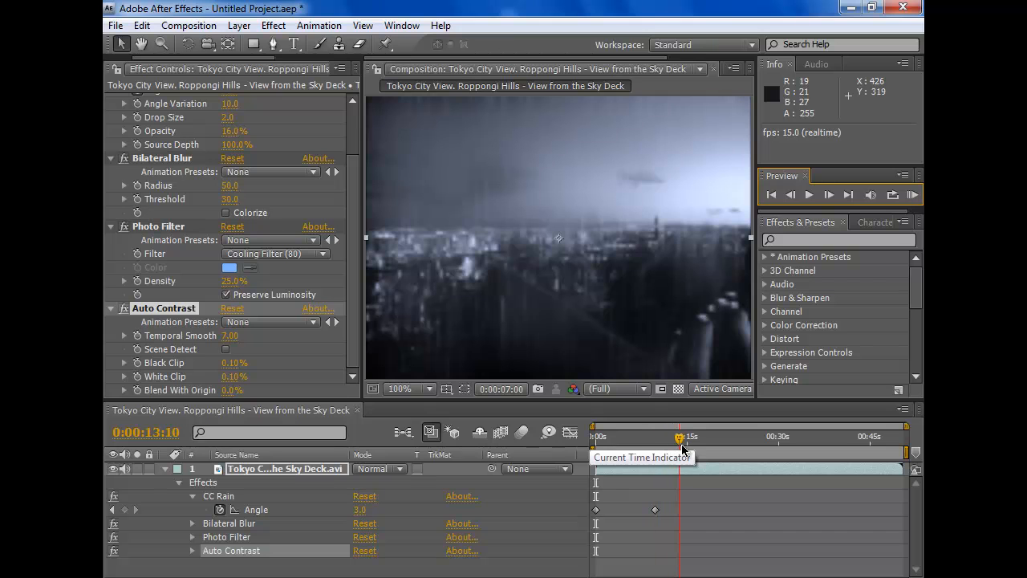
pyautogui.moveTo(680, 436); pyautogui.dragTo(662, 436)
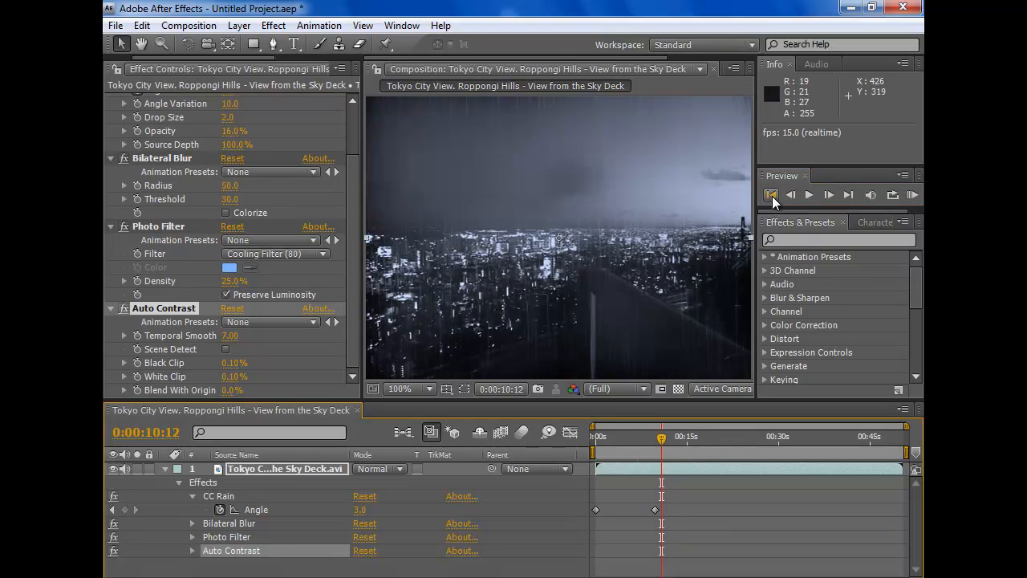
pyautogui.click(770, 196)
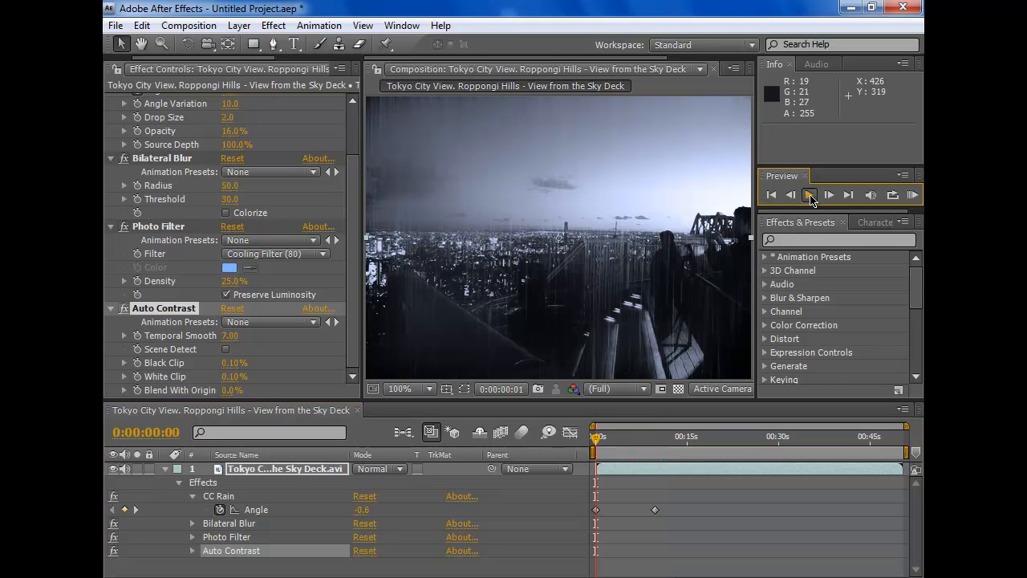
pyautogui.click(811, 195)
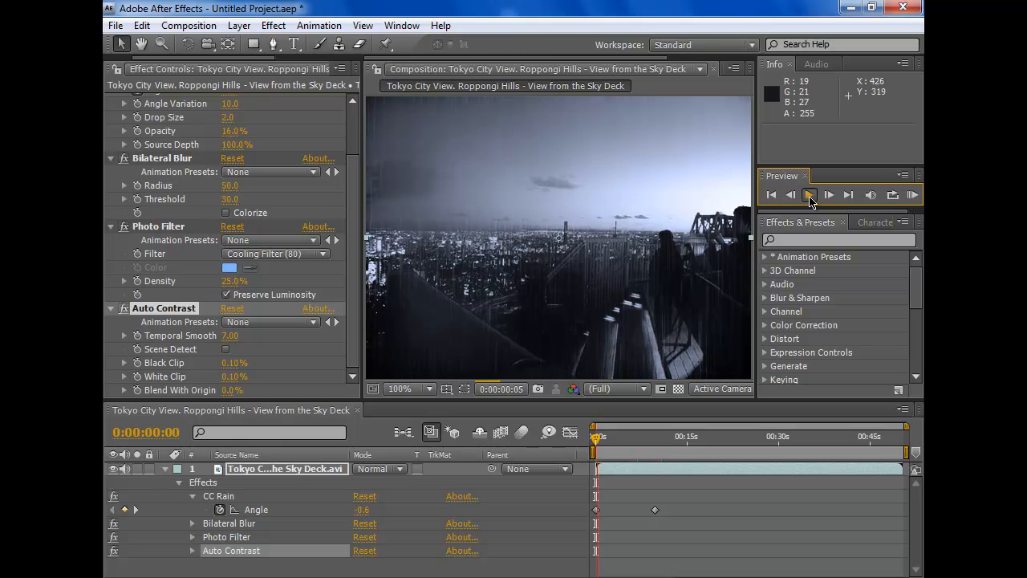